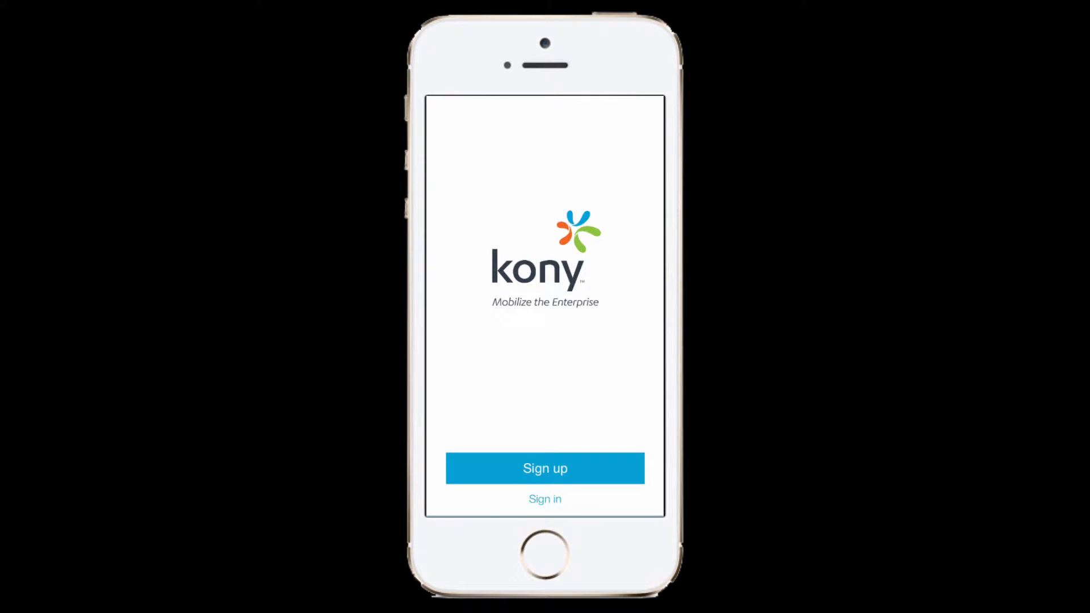
# Step: Reach the registration form via Sign in and Join Now and enter sample name, email and passwords
pyautogui.click(545, 498)
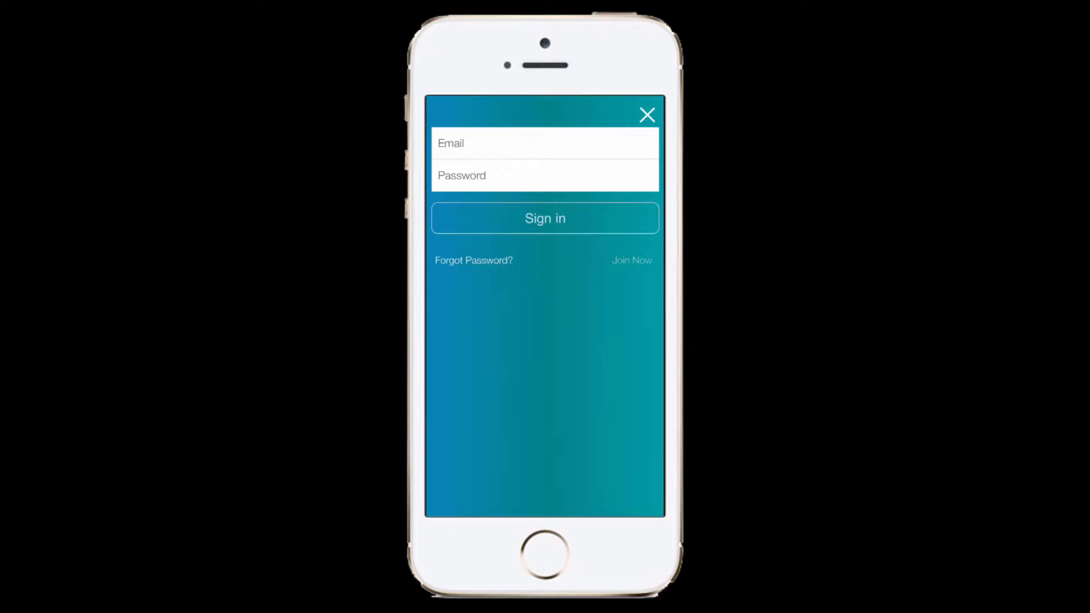
pyautogui.click(630, 260)
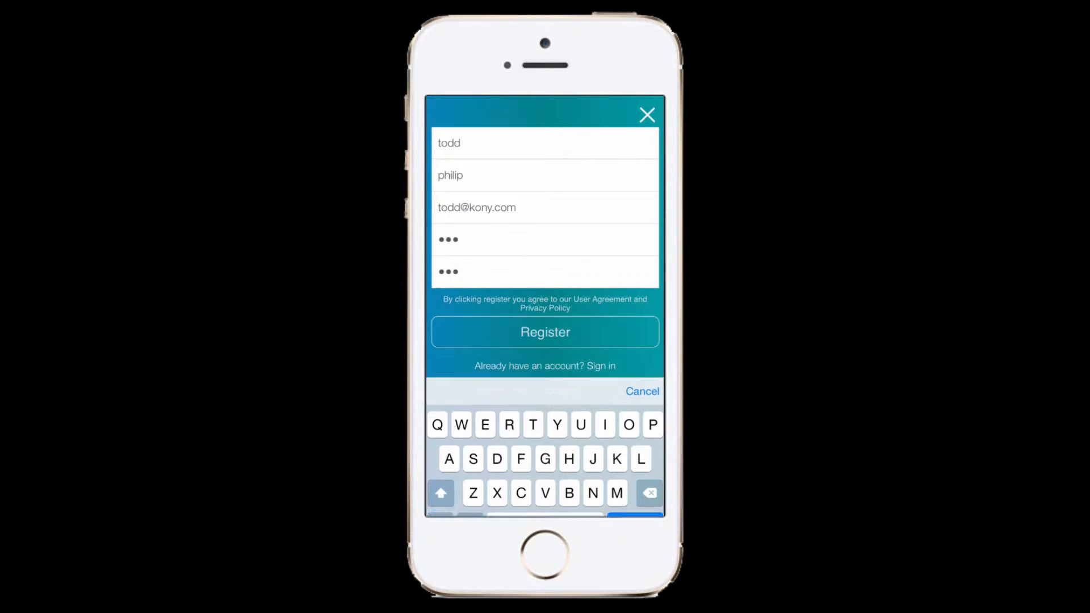
pyautogui.click(640, 391)
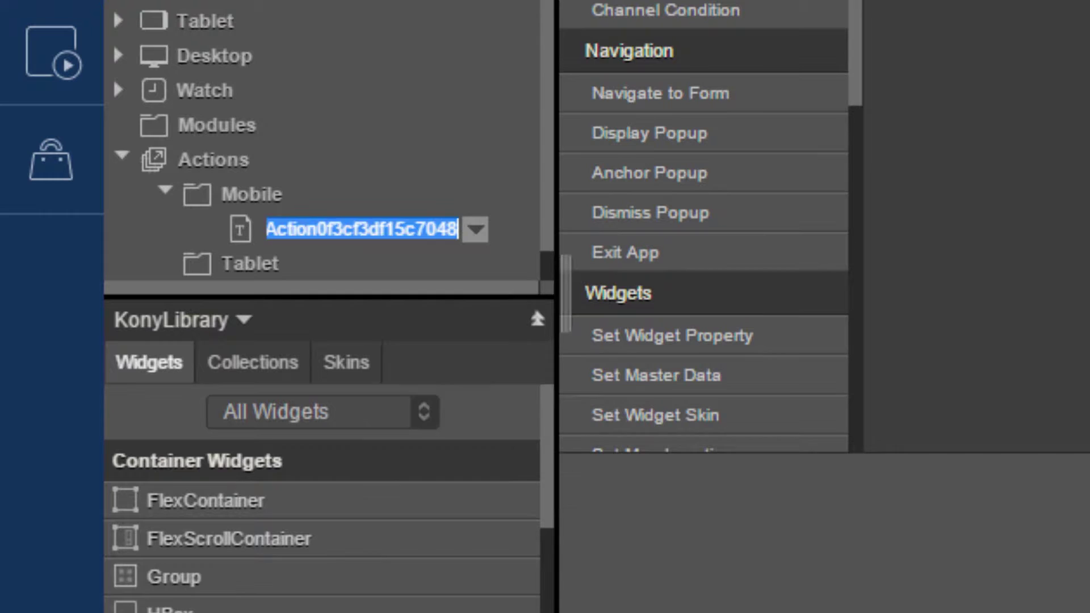
# Step: Rename the new mobile action to Reset and look over its action list
pyautogui.write('Reset')
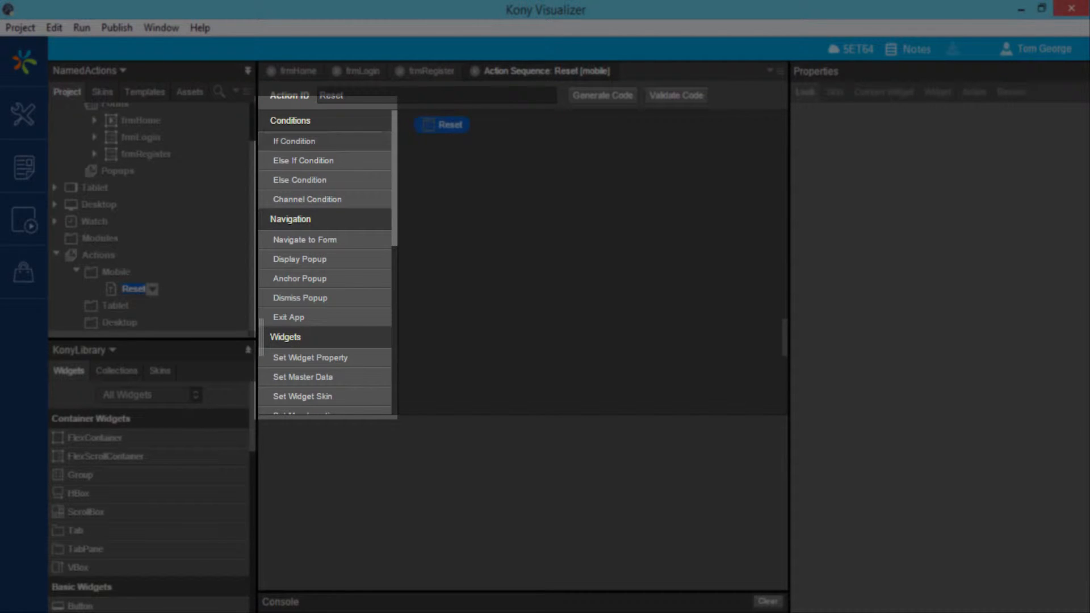
pyautogui.scroll(-3)
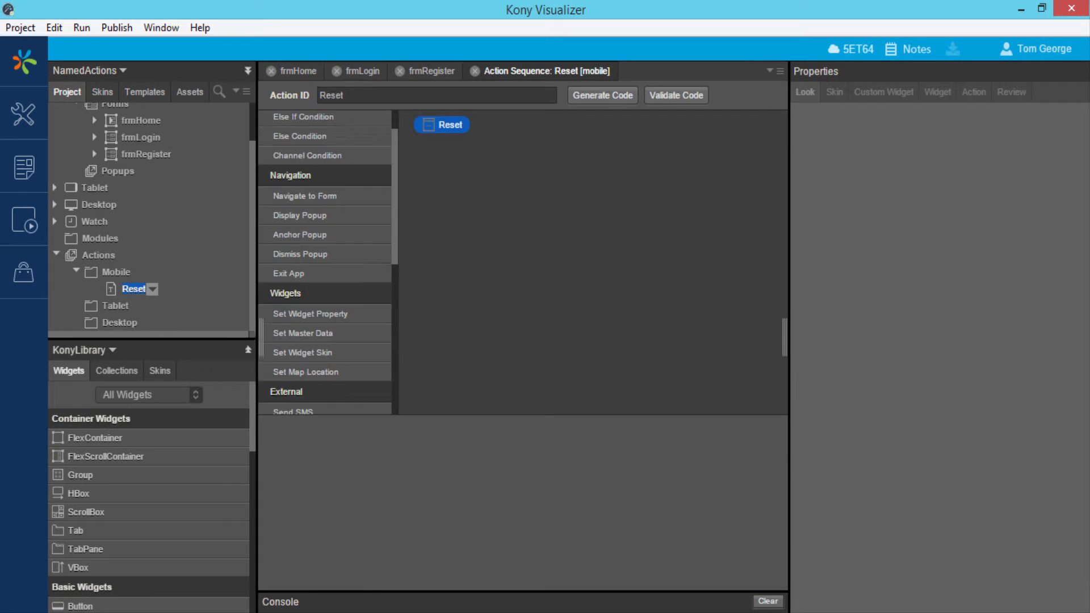
pyautogui.scroll(3)
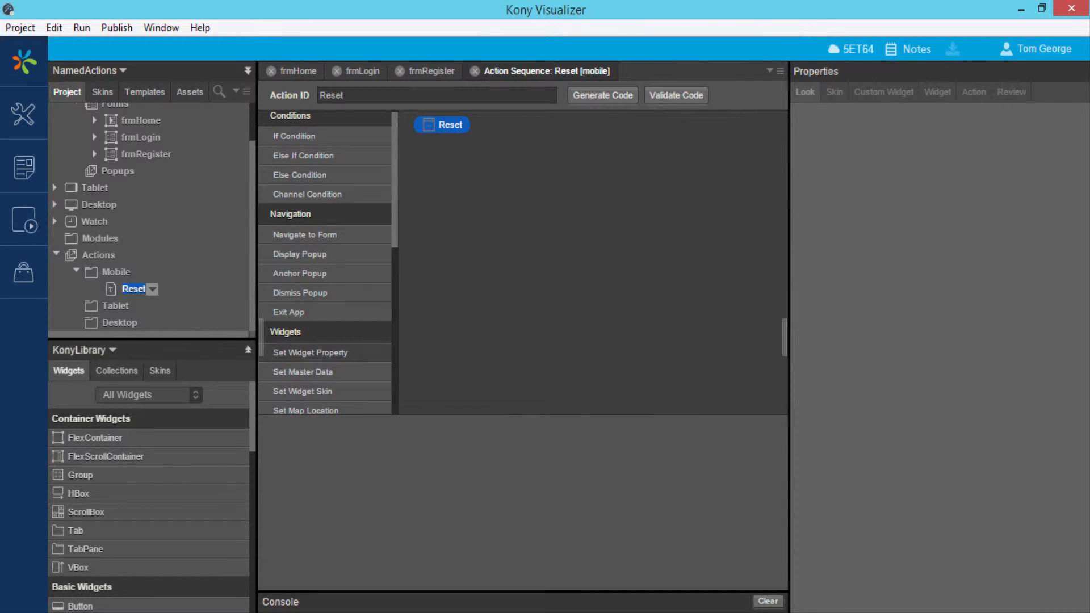
# Step: Add Set Widget Property steps clearing text on firstnametxt, lastnametxt, emailtxt, passwordtxt and confirmpasswordtxt
pyautogui.click(310, 352)
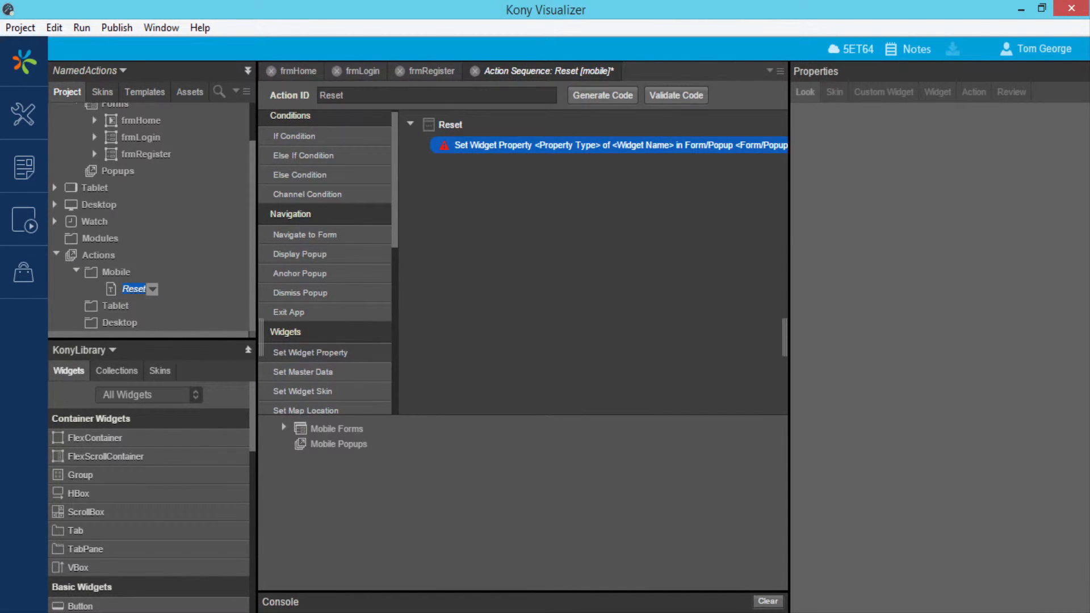
pyautogui.click(284, 428)
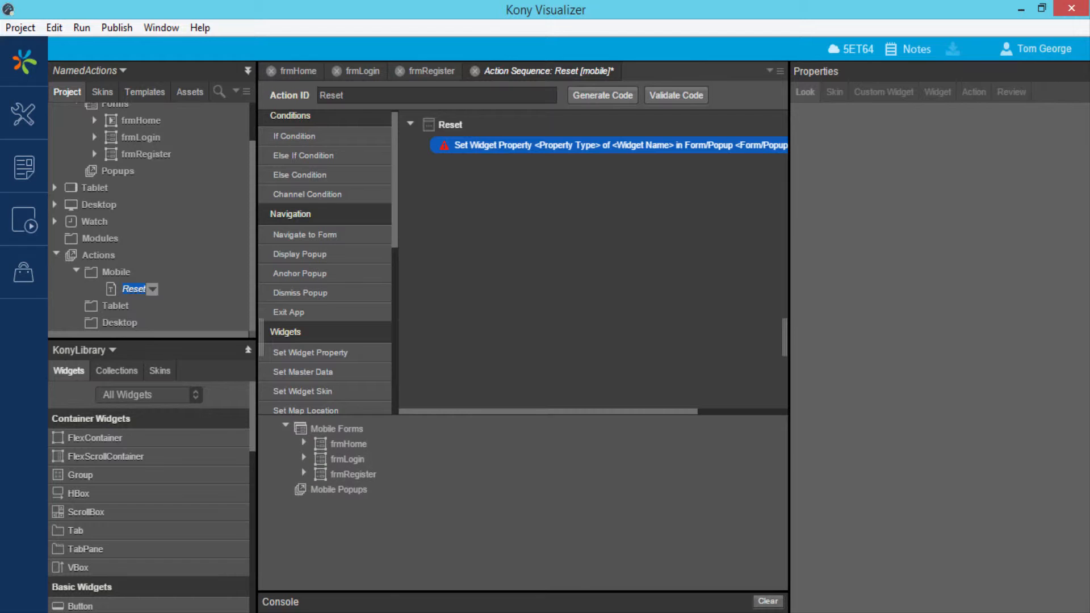
pyautogui.click(305, 475)
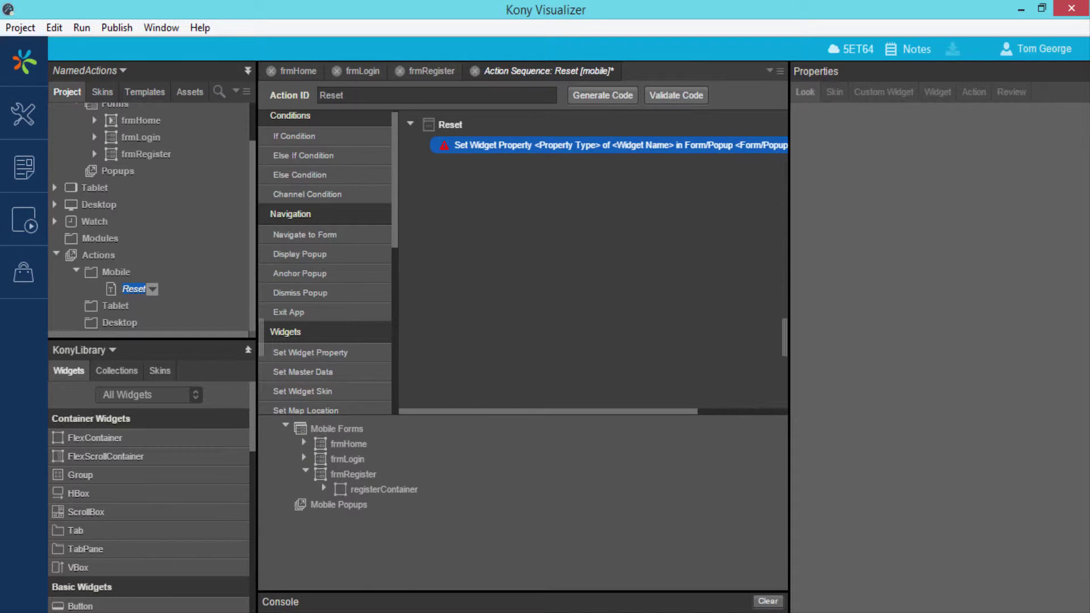
pyautogui.click(323, 490)
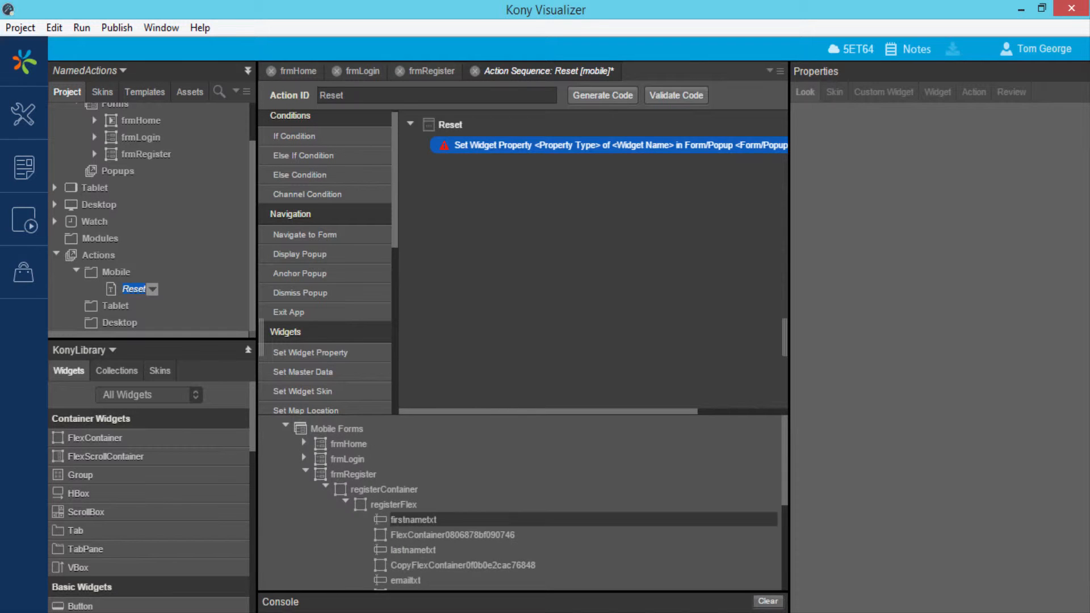
pyautogui.click(413, 519)
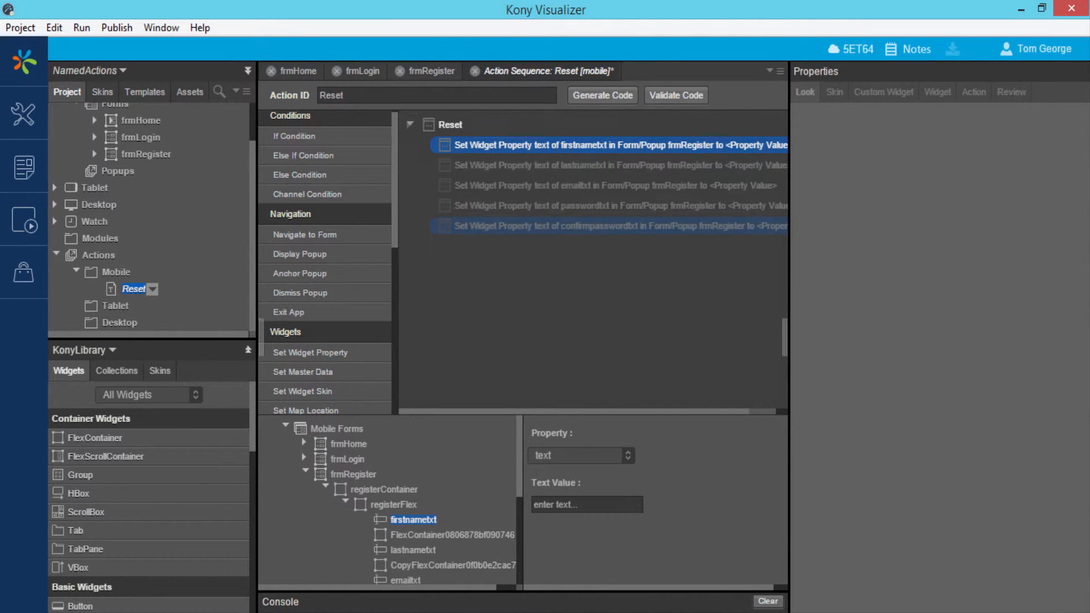
pyautogui.click(617, 226)
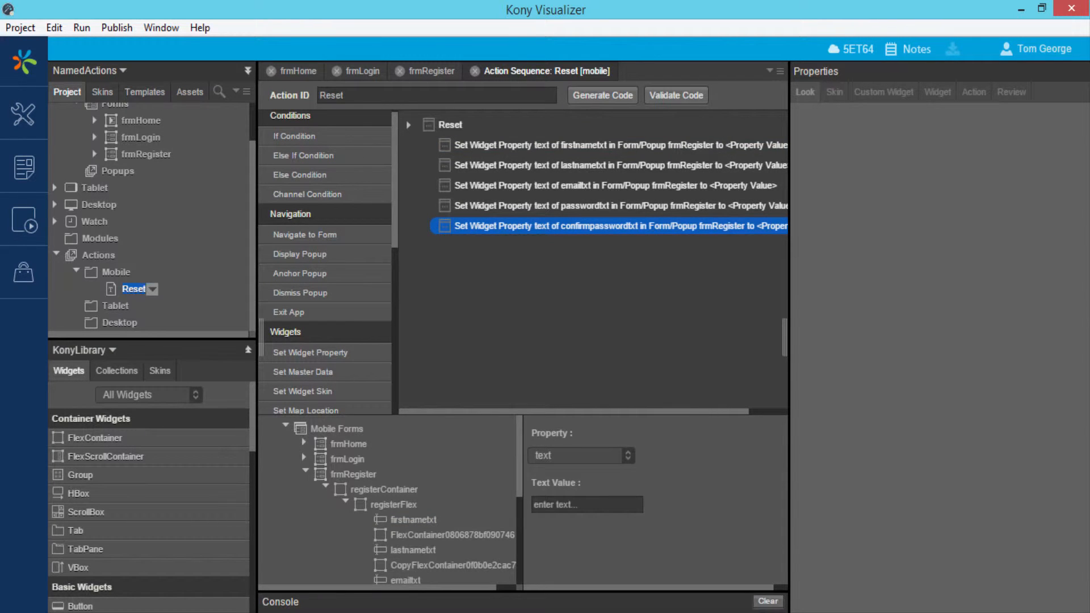
pyautogui.click(432, 70)
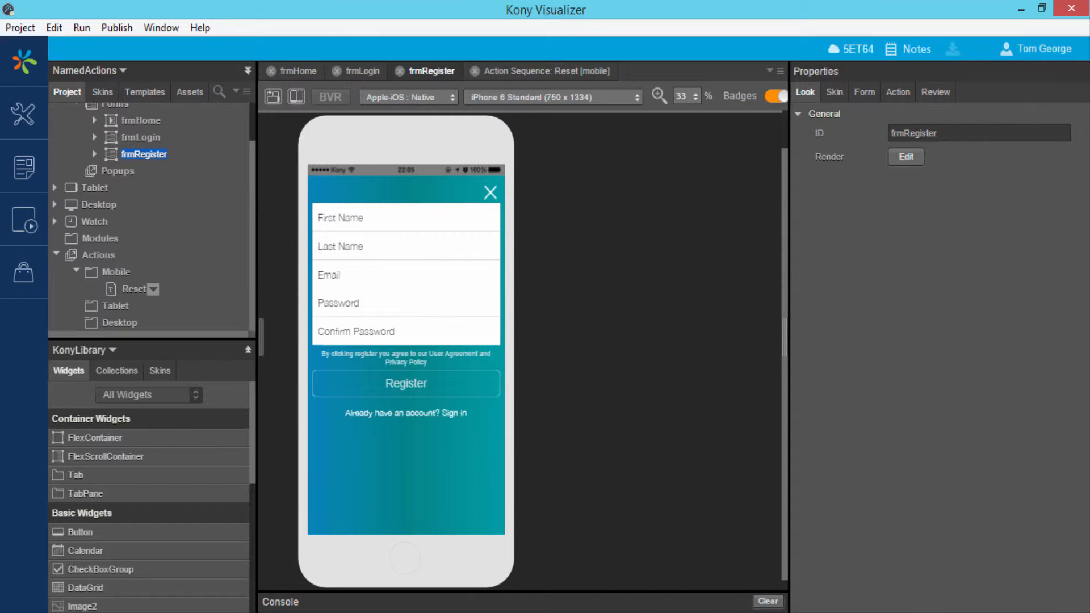
# Step: Assign the Reset action to registerbtn1's onClick event
pyautogui.click(405, 382)
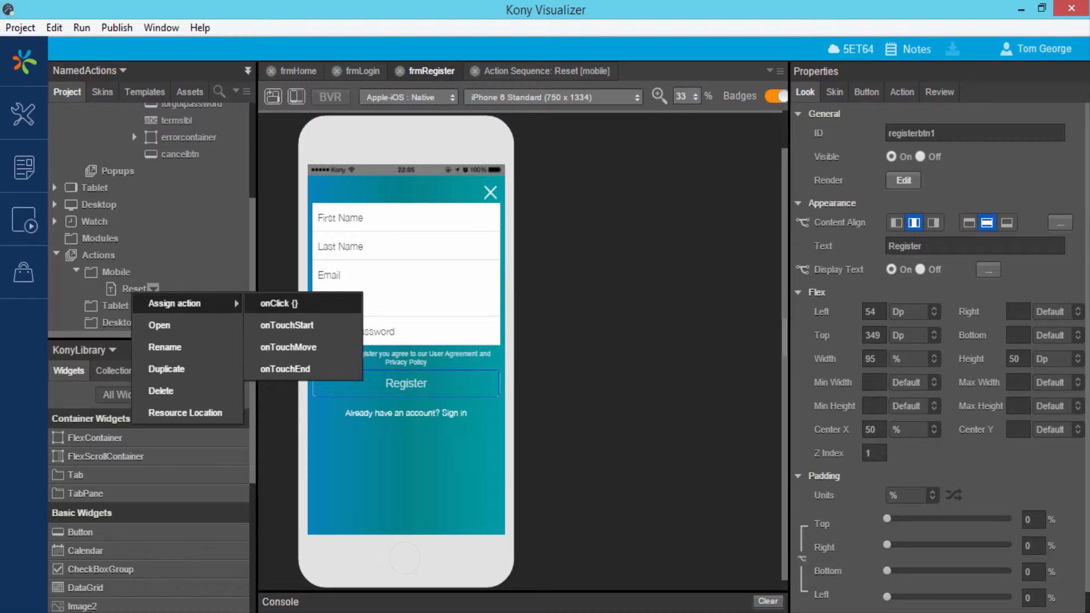
pyautogui.click(278, 303)
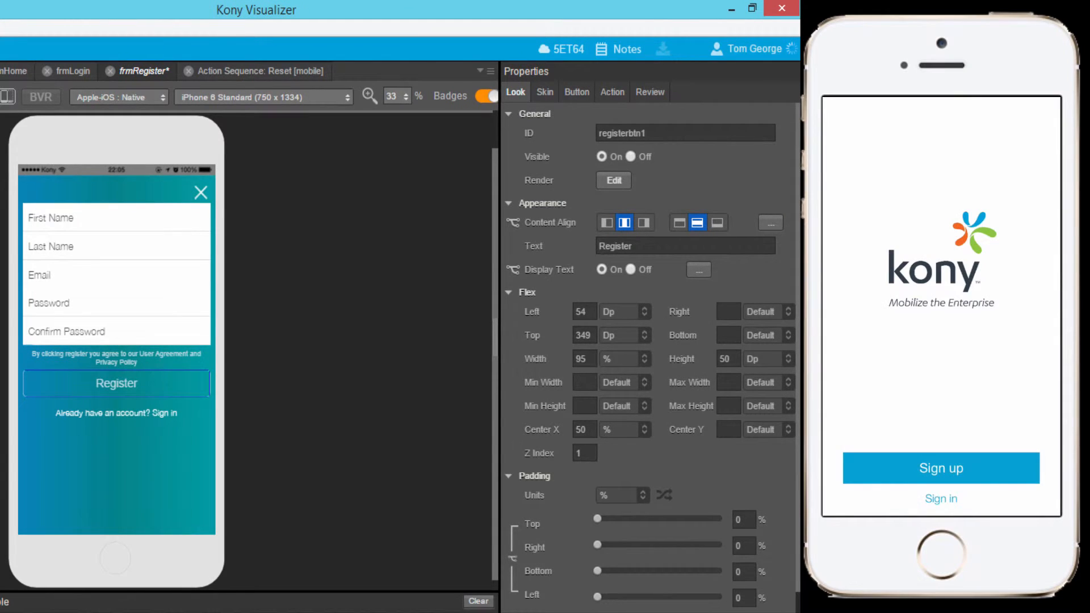
# Step: Enter 'todd' in the preview registration form, tap Register and confirm the fields clear
pyautogui.click(940, 498)
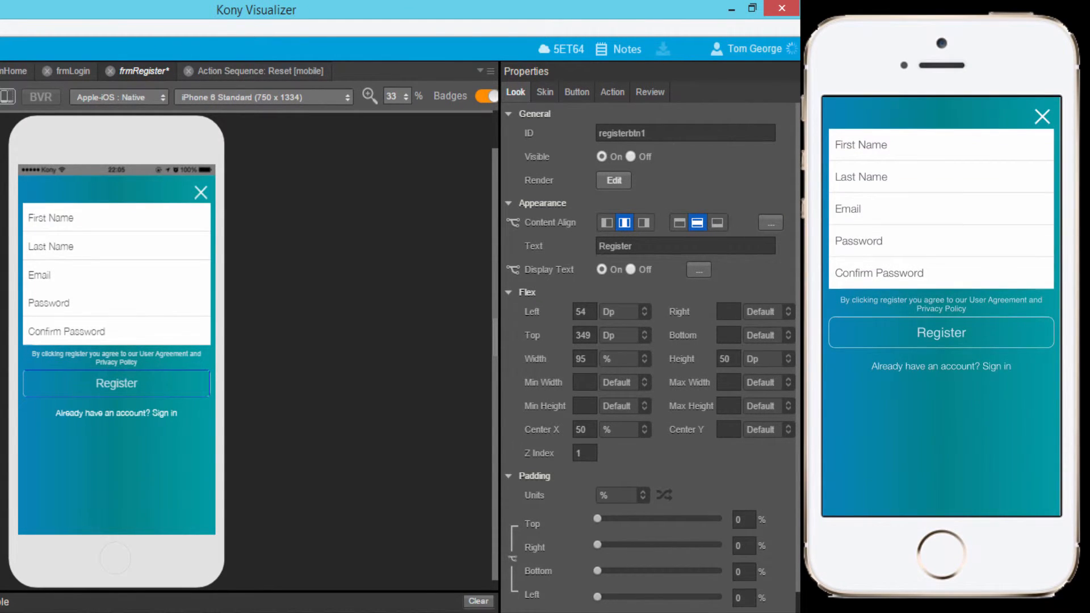
pyautogui.write('todd')
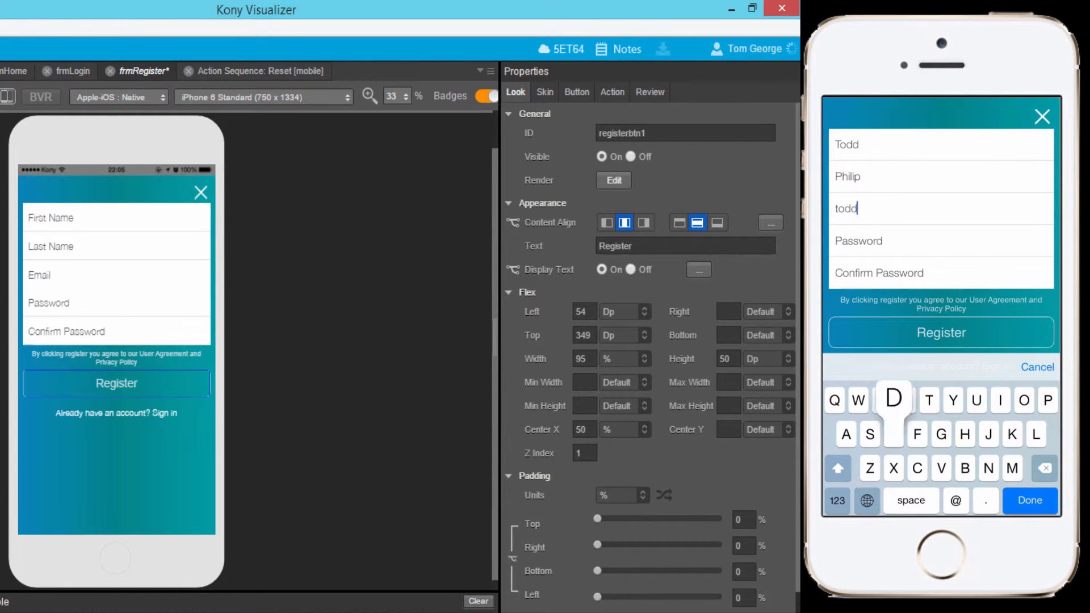
pyautogui.click(1030, 501)
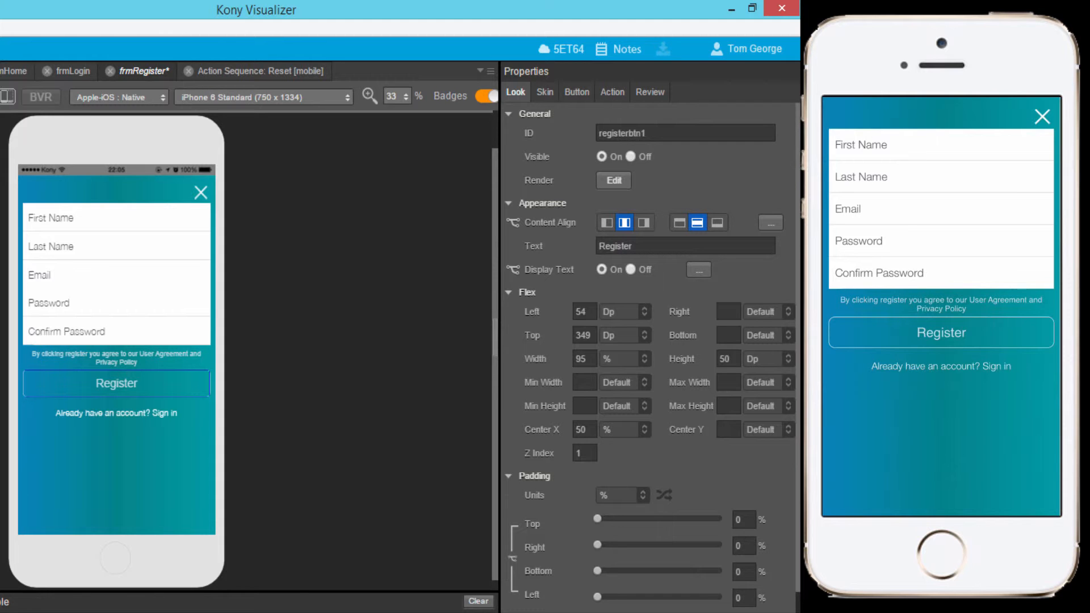
pyautogui.click(751, 8)
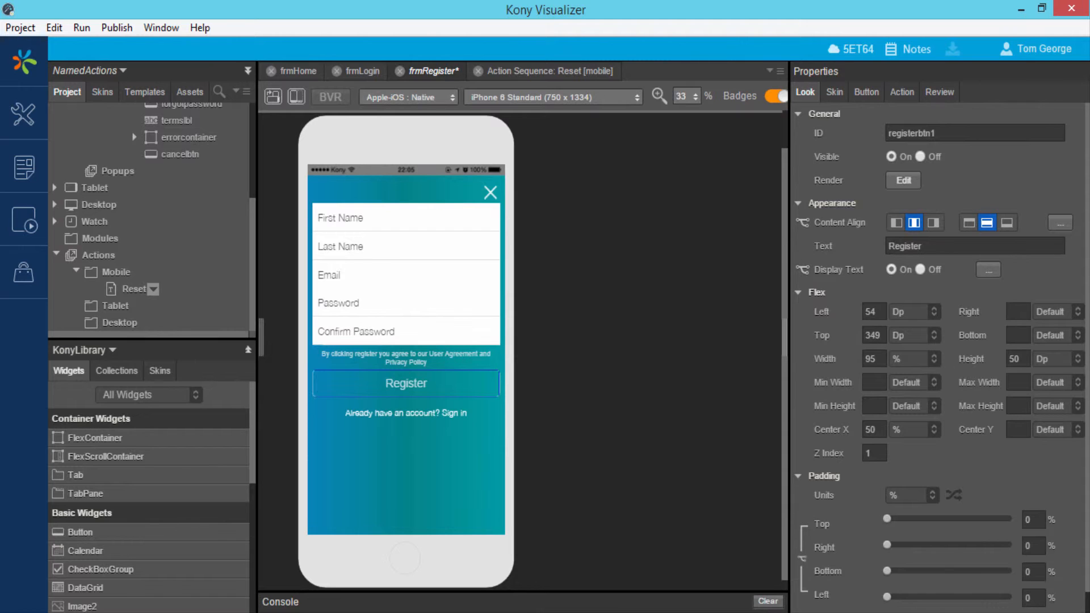
# Step: Add a Call Action step of type Reset to cancelbtn's onClick sequence after the frmHome navigation
pyautogui.click(406, 383)
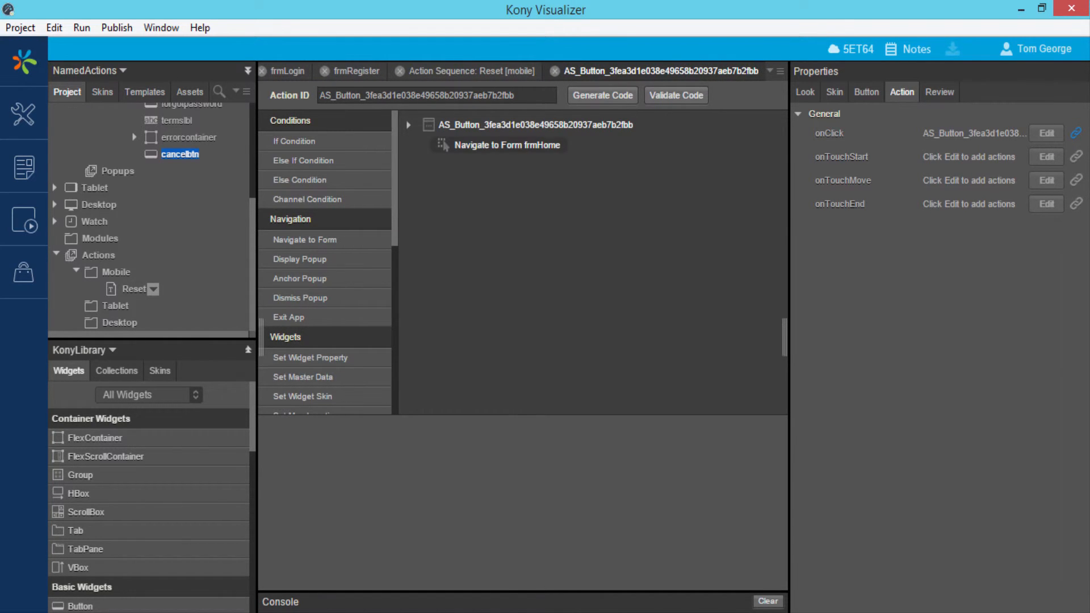
pyautogui.click(507, 144)
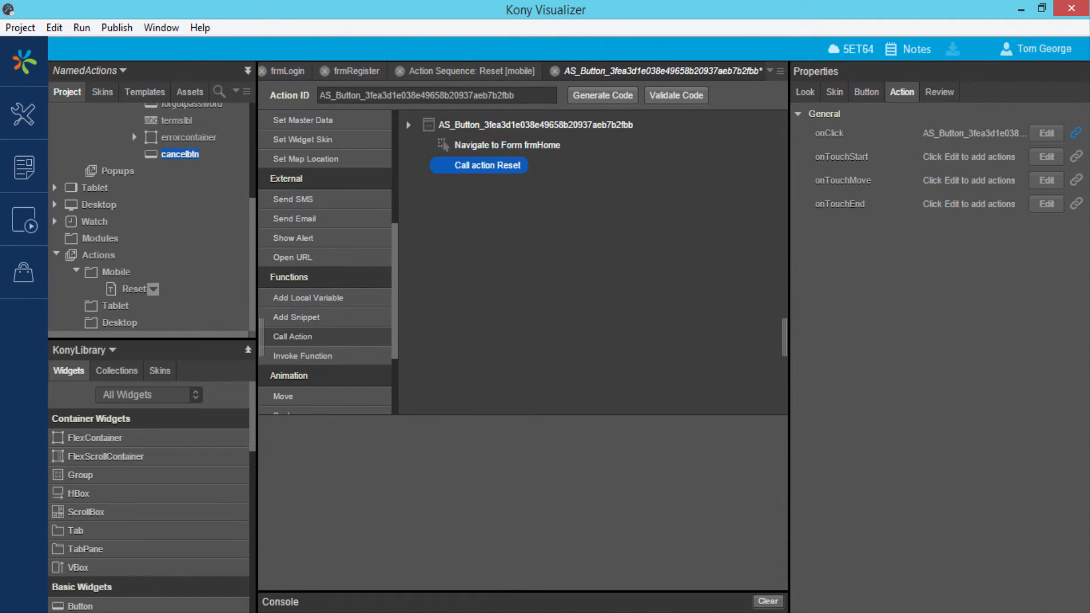
pyautogui.click(487, 164)
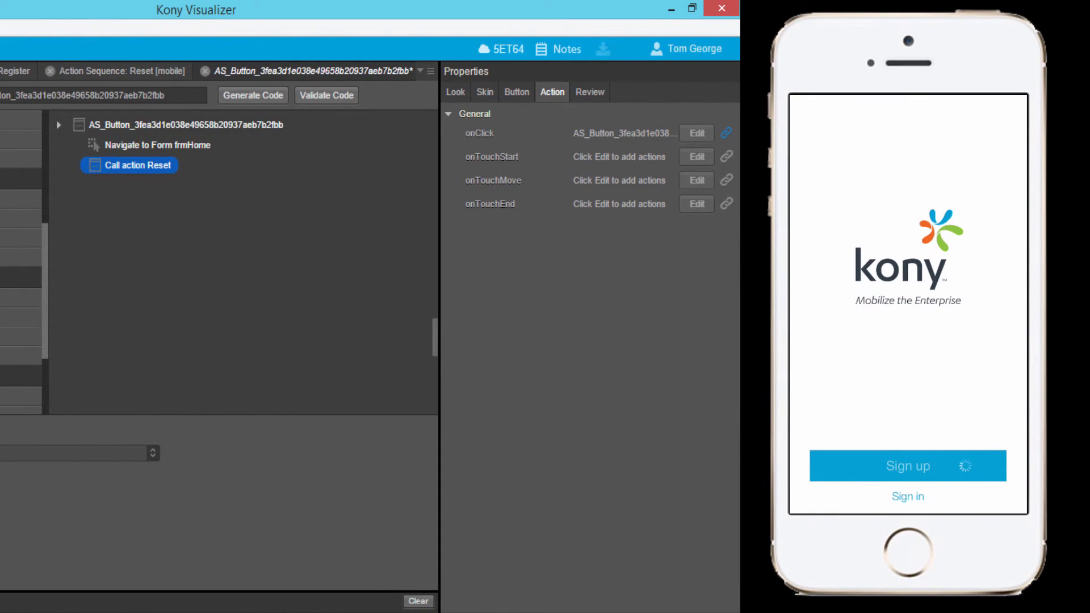
# Step: Tap Sign up on the preview splash screen to reach the welcome screen
pyautogui.click(907, 465)
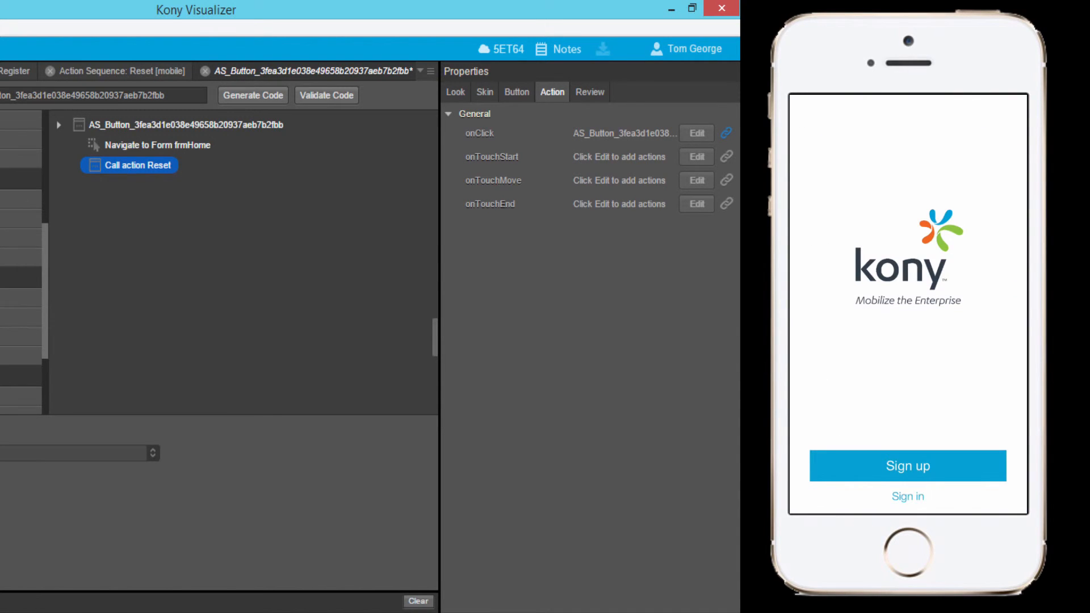
pyautogui.click(907, 466)
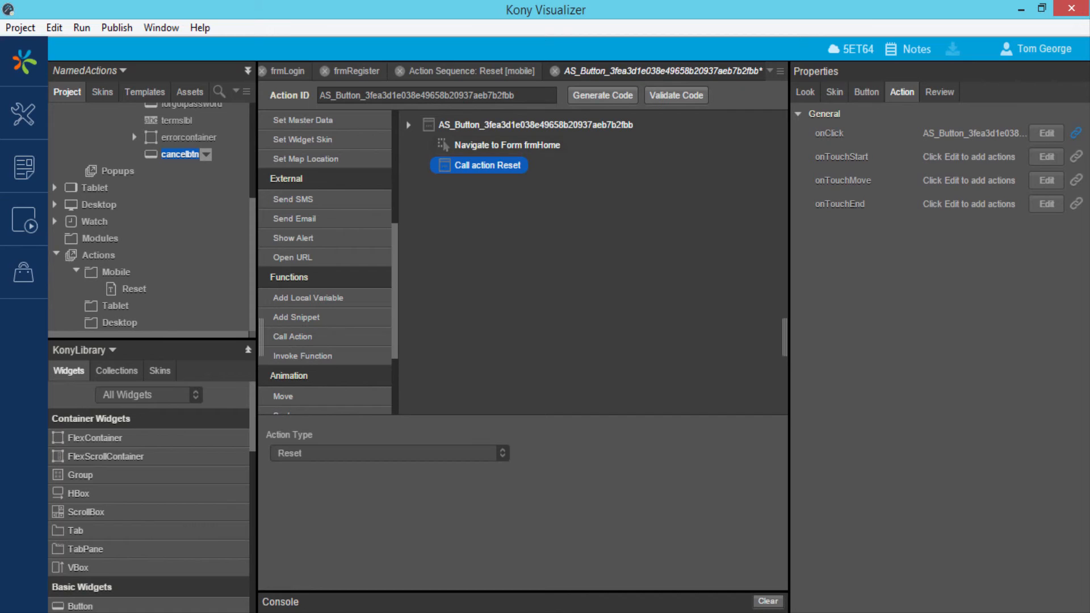
pyautogui.tripleClick(435, 96)
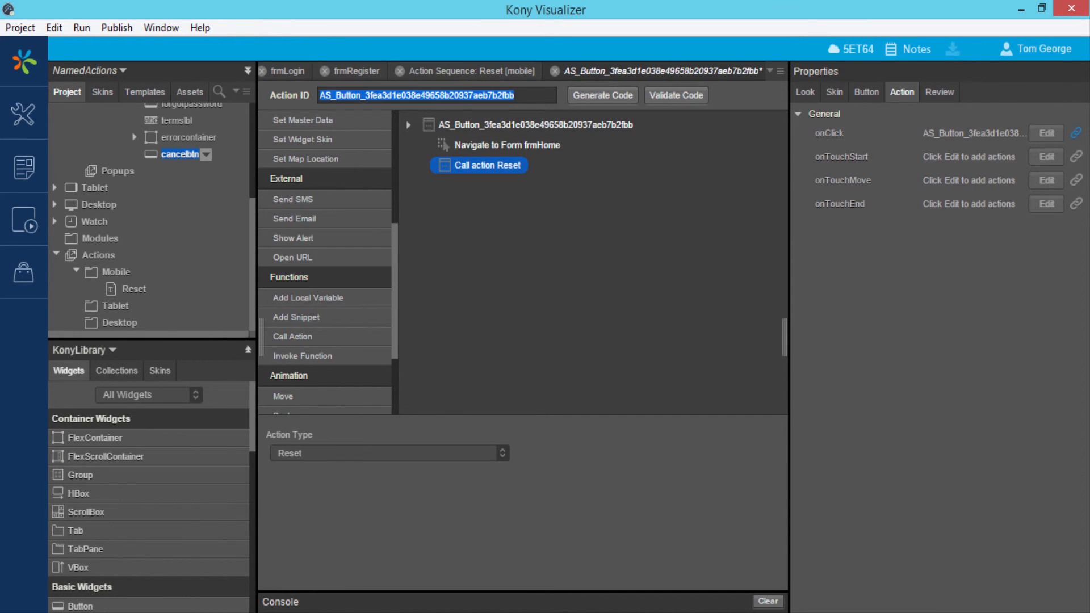